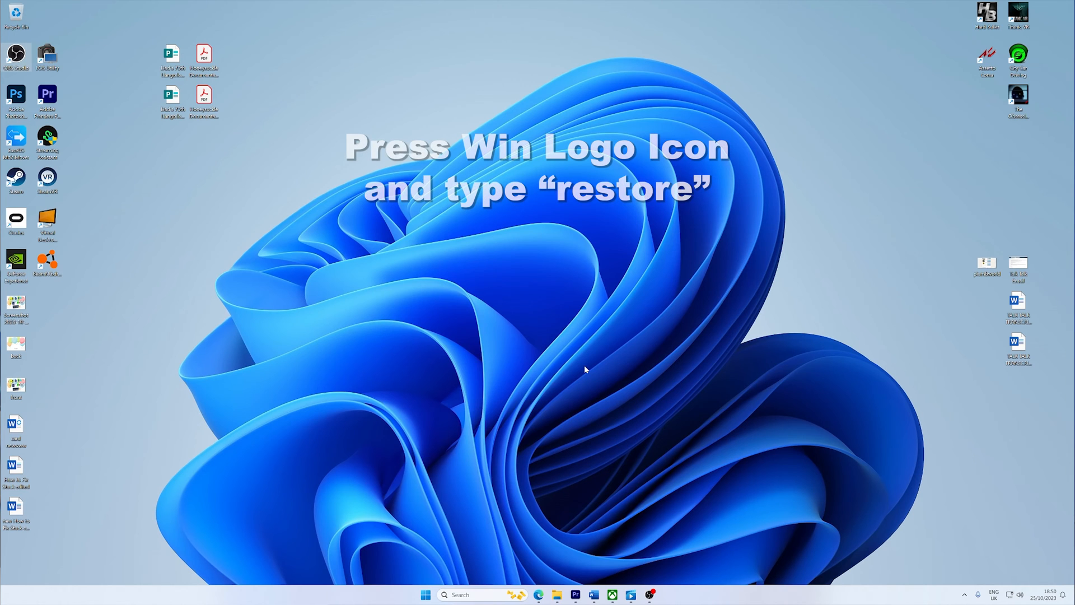
Search Windows for 'restore' and bring up the Create a restore point settings
{"action": "left_click", "coordinate": [426, 595]}
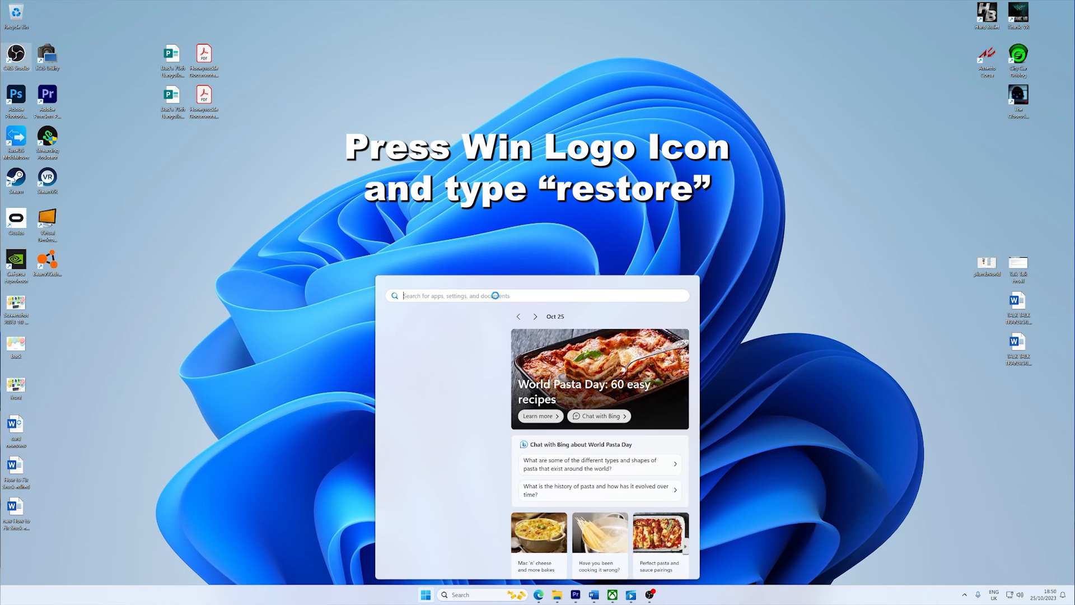
{"action": "type", "text": "RESTORE"}
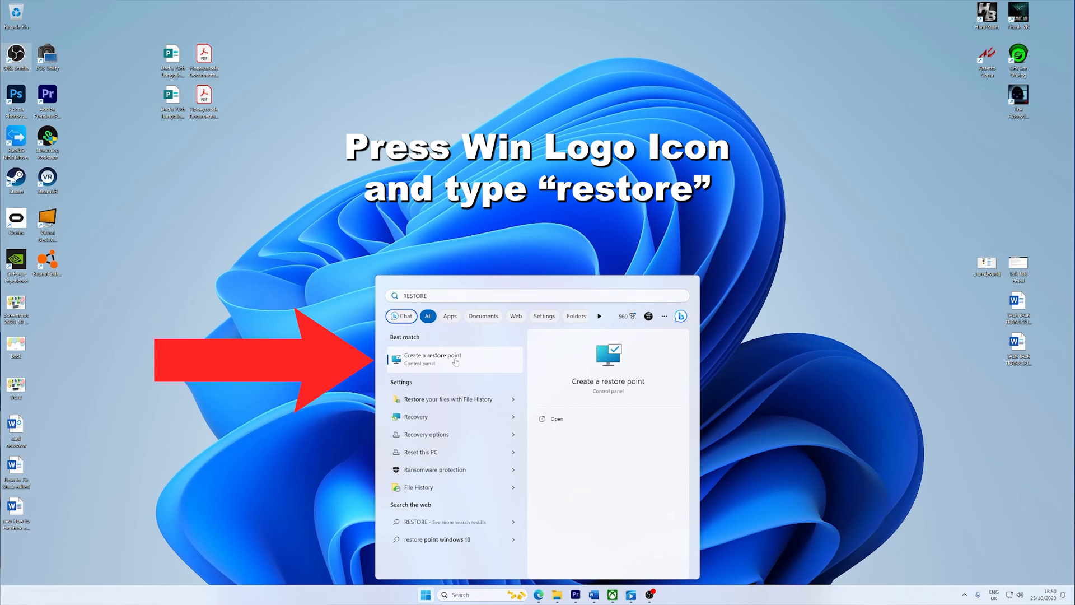
{"action": "left_click", "coordinate": [433, 359]}
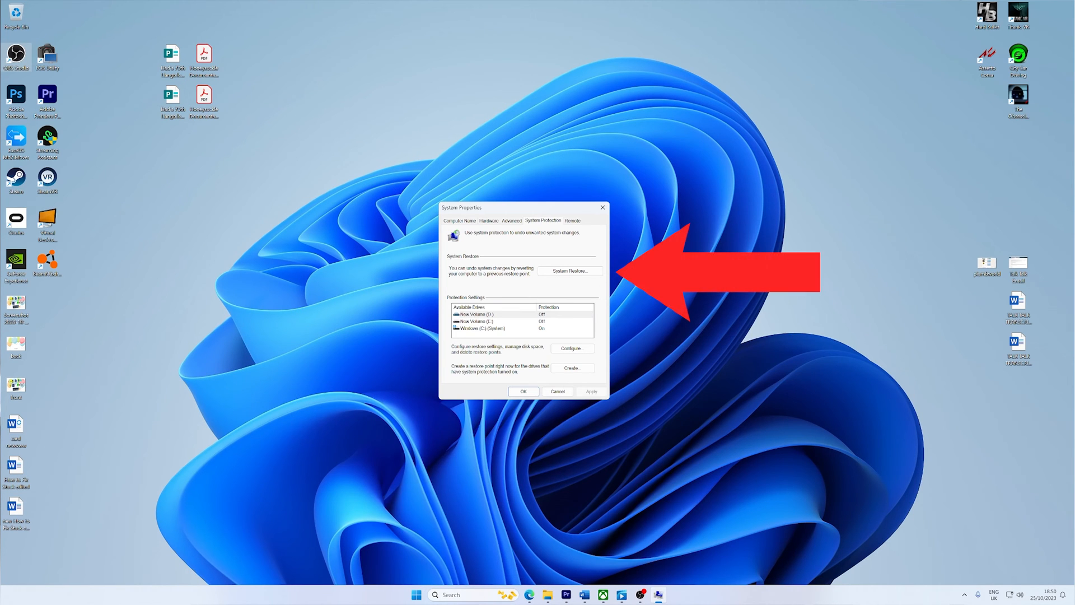
{"action": "mouse_move", "coordinate": [571, 271]}
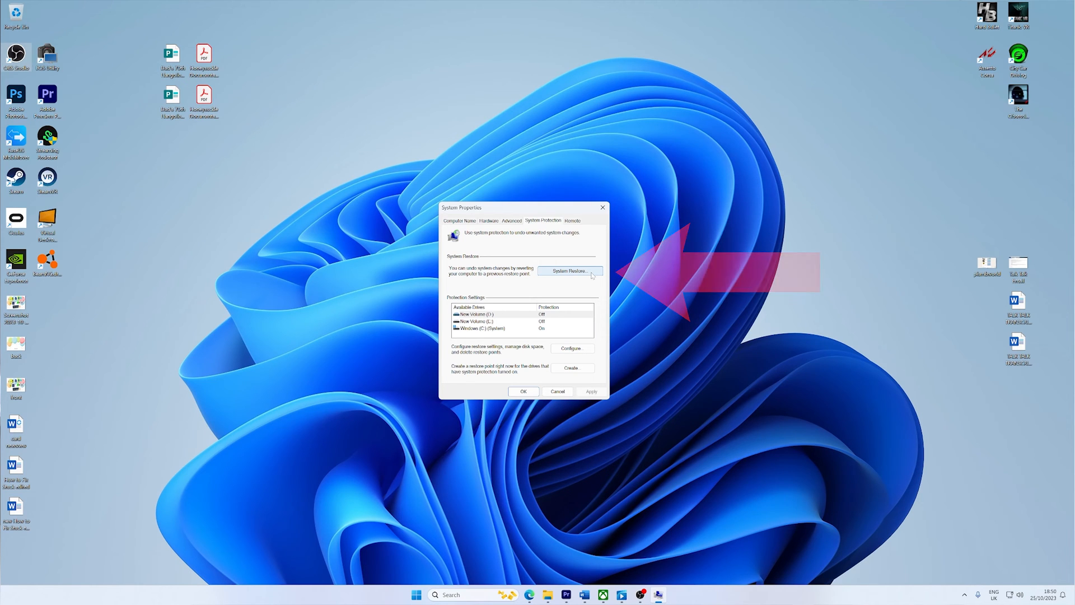
Run the System Restore wizard, show older restore points and proceed with the most recent one
{"action": "left_click", "coordinate": [570, 270]}
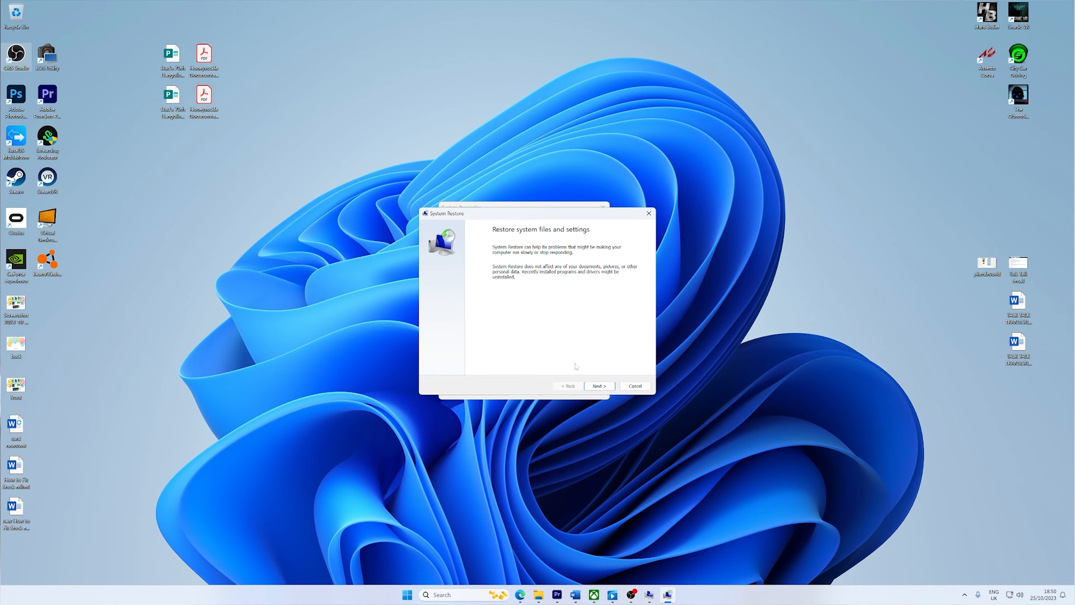
{"action": "left_click", "coordinate": [597, 386]}
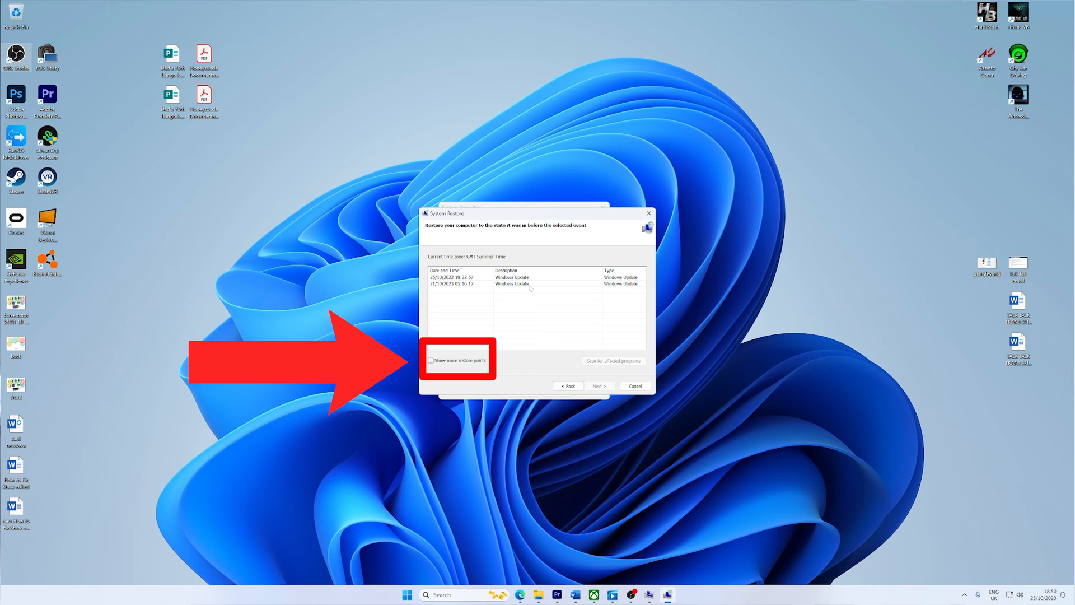
{"action": "left_click", "coordinate": [431, 359]}
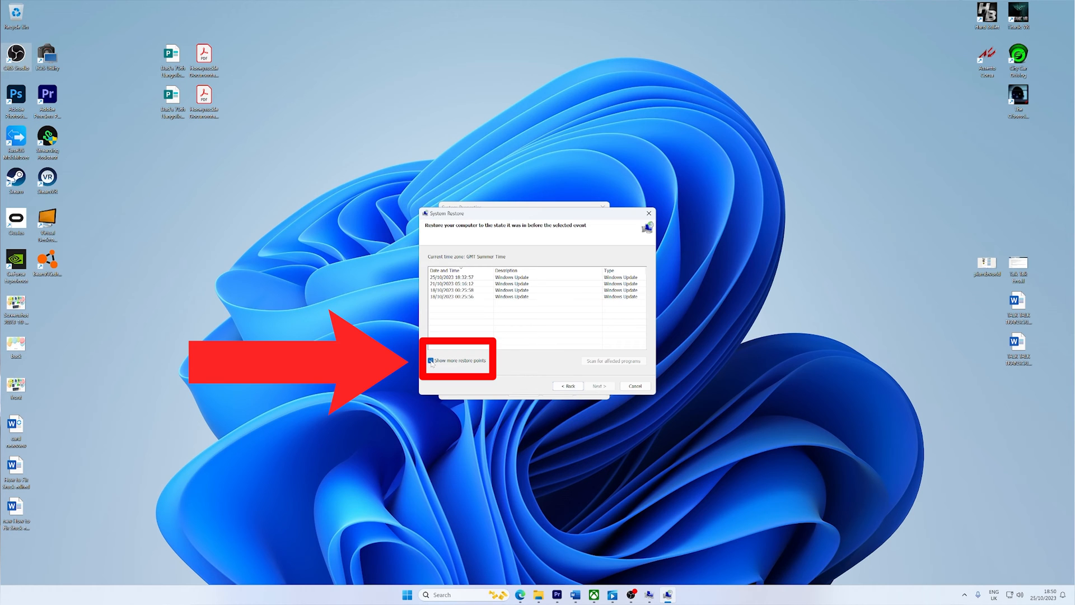
{"action": "left_click", "coordinate": [430, 360]}
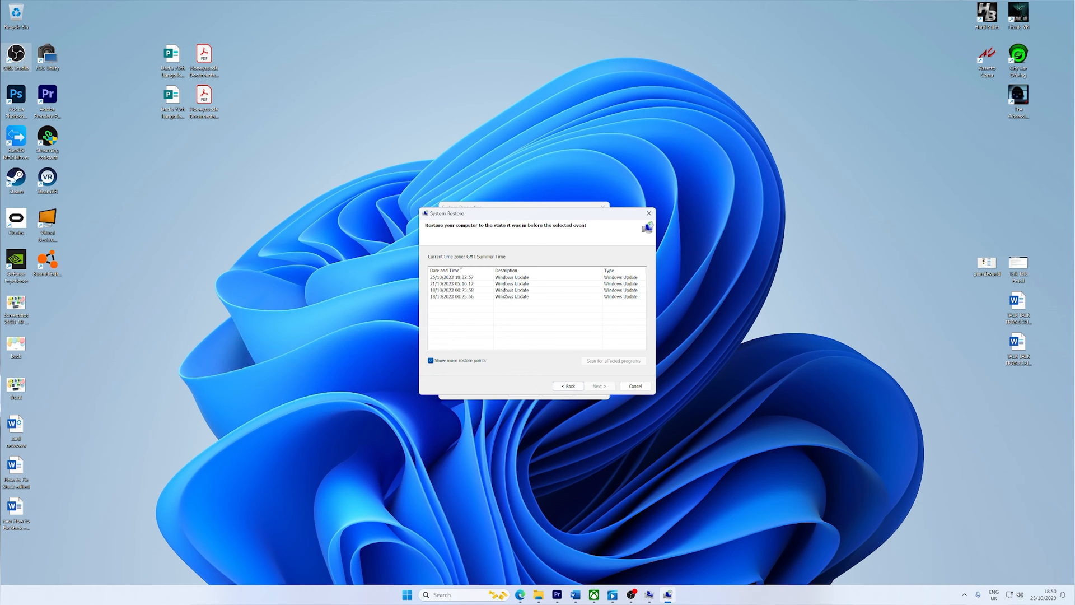
{"action": "mouse_move", "coordinate": [530, 280]}
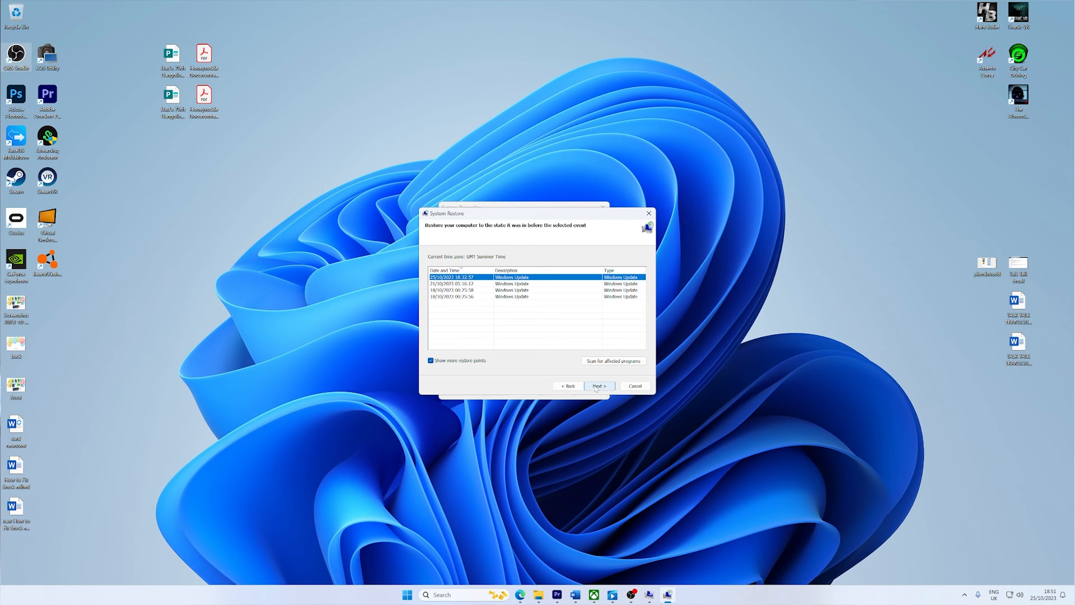
{"action": "left_click", "coordinate": [633, 385]}
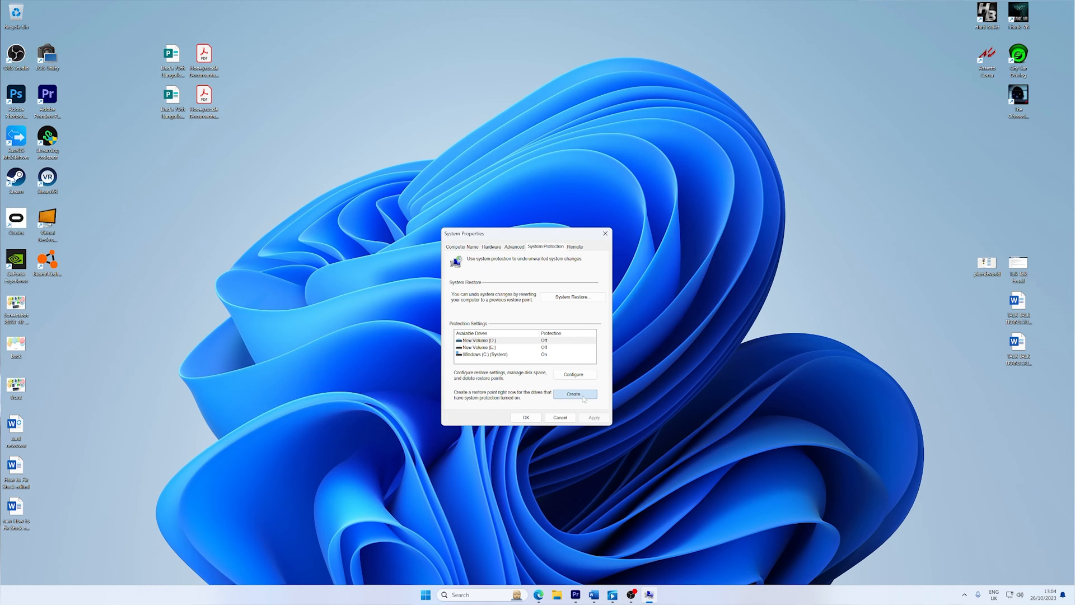
Create a new manual restore point described as 'restore 1'
{"action": "left_click", "coordinate": [573, 393]}
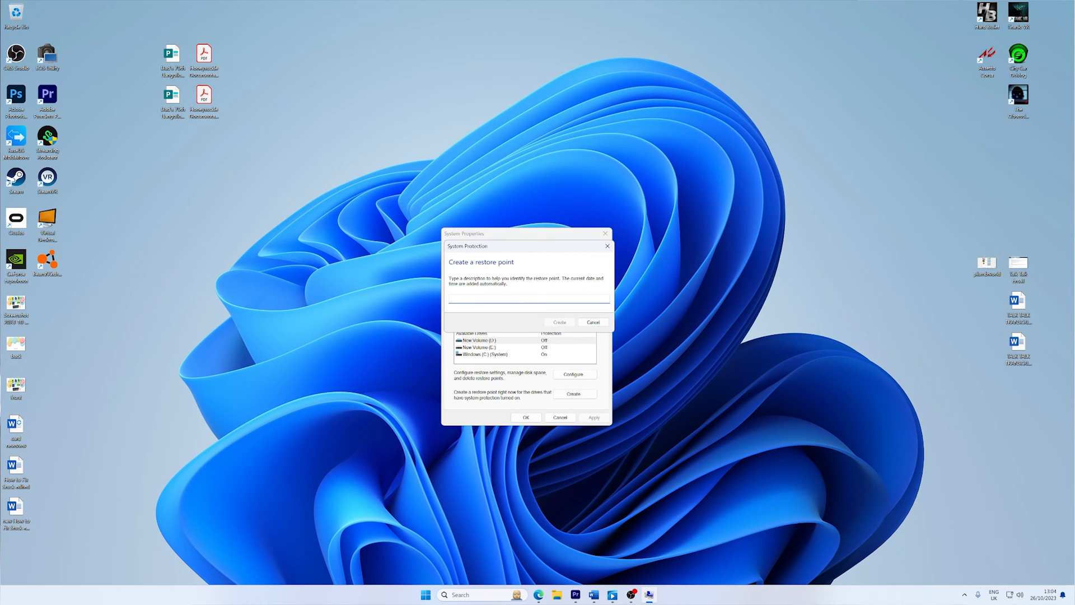
{"action": "type", "text": "restore 1"}
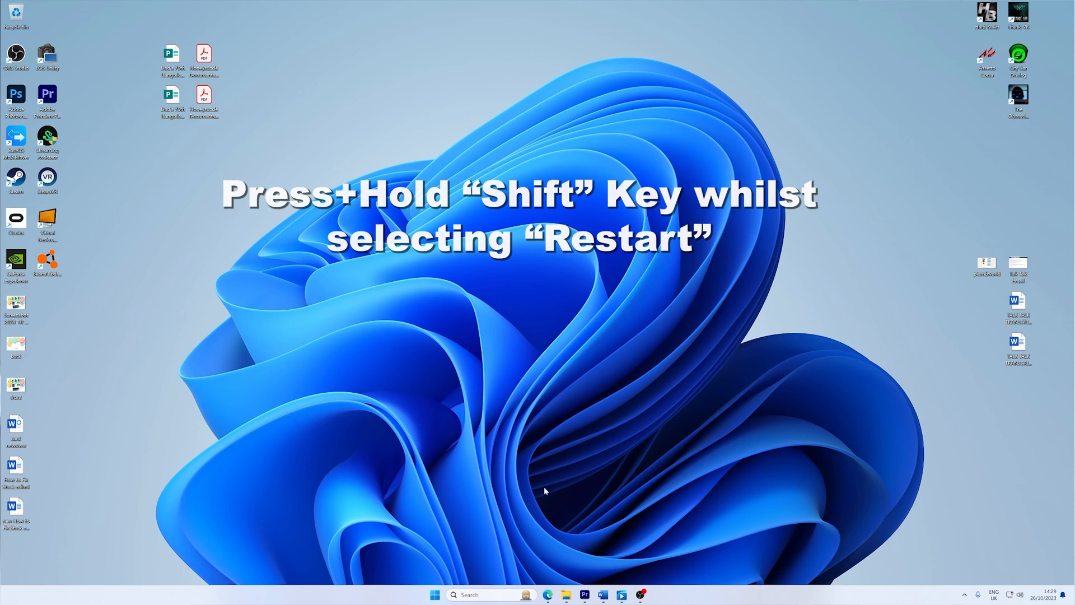
From the Start menu power options, Shift-restart into advanced startup options
{"action": "left_click", "coordinate": [434, 593]}
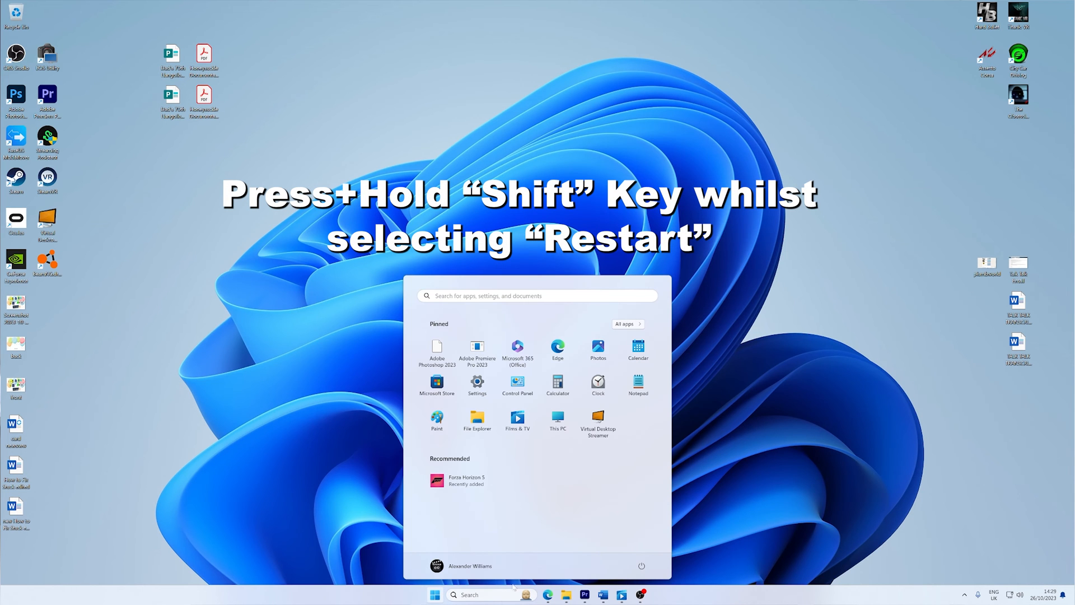
{"action": "left_click", "coordinate": [640, 564]}
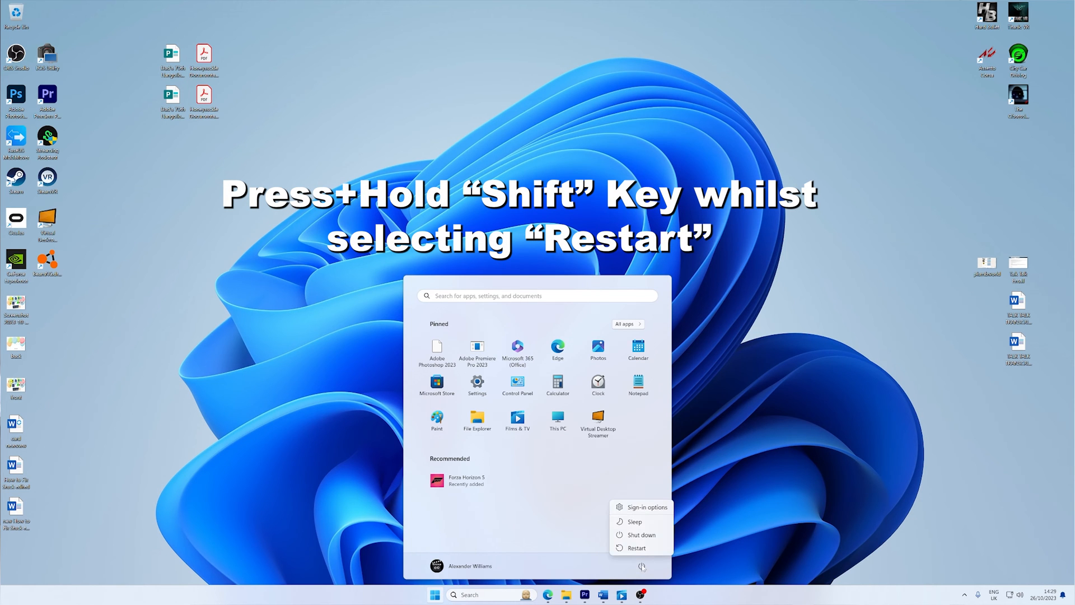
{"action": "left_click", "coordinate": [636, 548]}
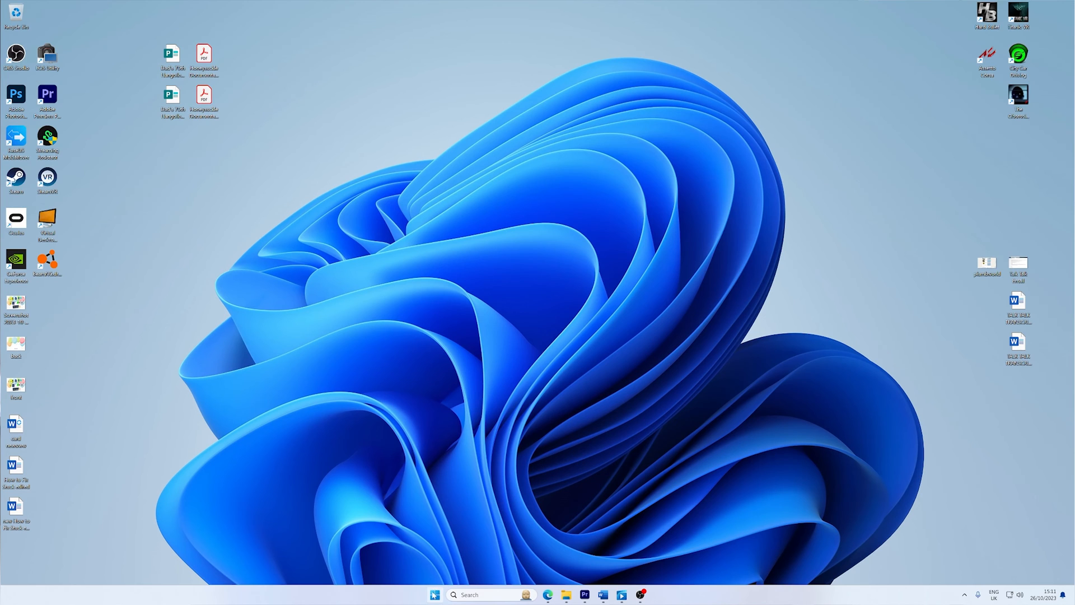
Launch Settings from Start and go to the System section
{"action": "left_click", "coordinate": [435, 595]}
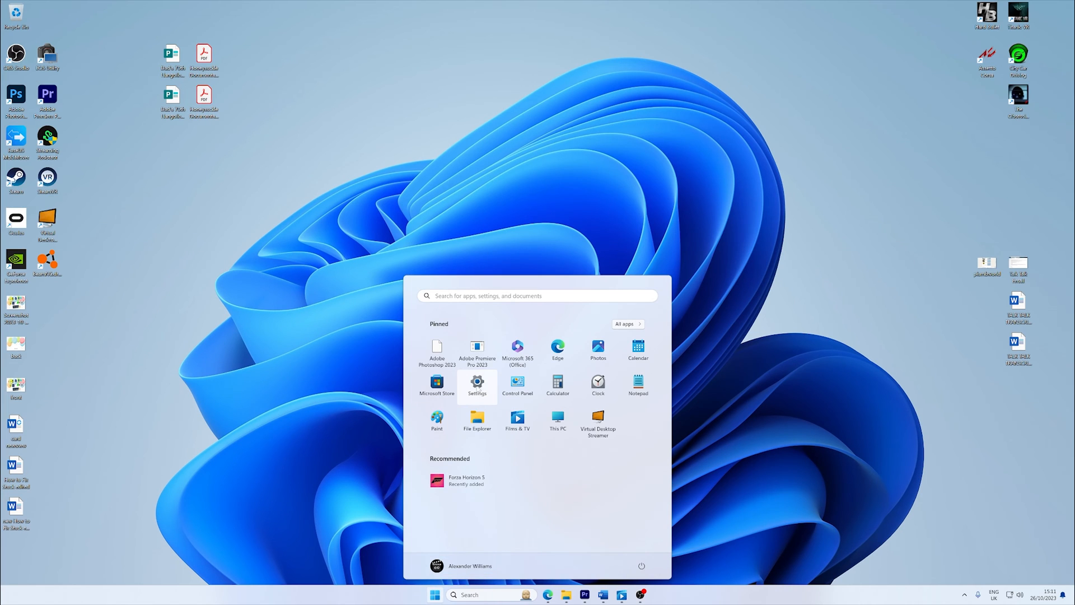
{"action": "left_click", "coordinate": [477, 384]}
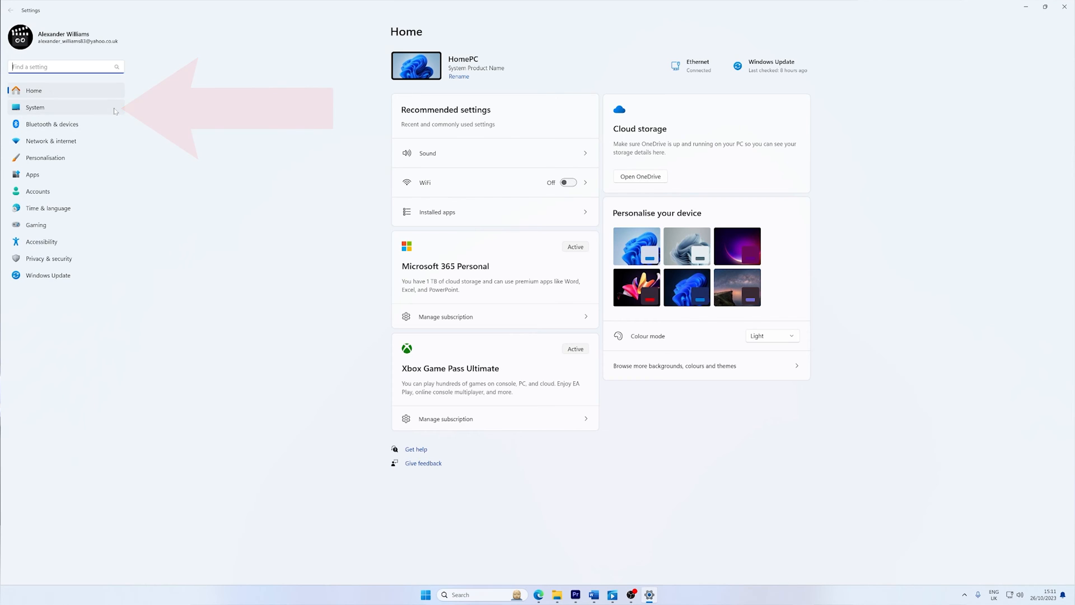
{"action": "left_click", "coordinate": [34, 108]}
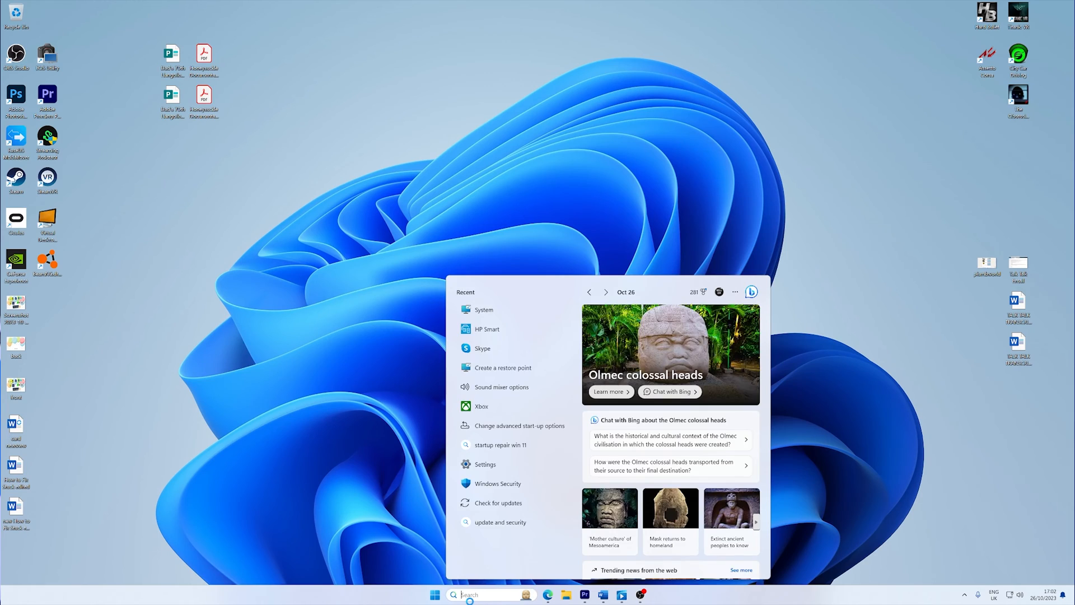
Launch Command Prompt via Run and enter 'shutdown /r /o /f /t 00'
{"action": "type", "text": "run"}
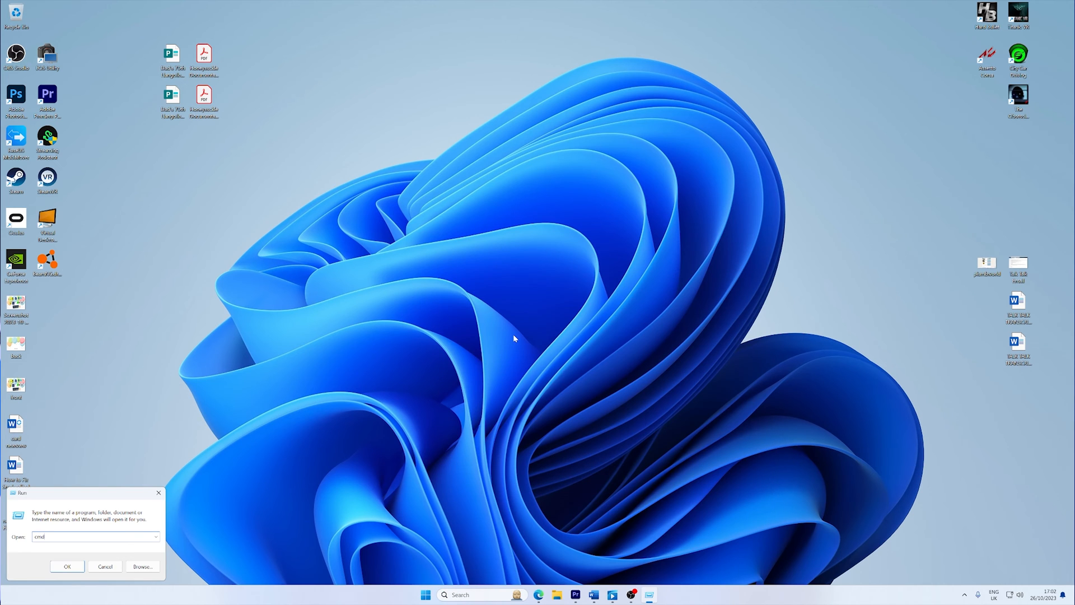
{"action": "left_click", "coordinate": [66, 566]}
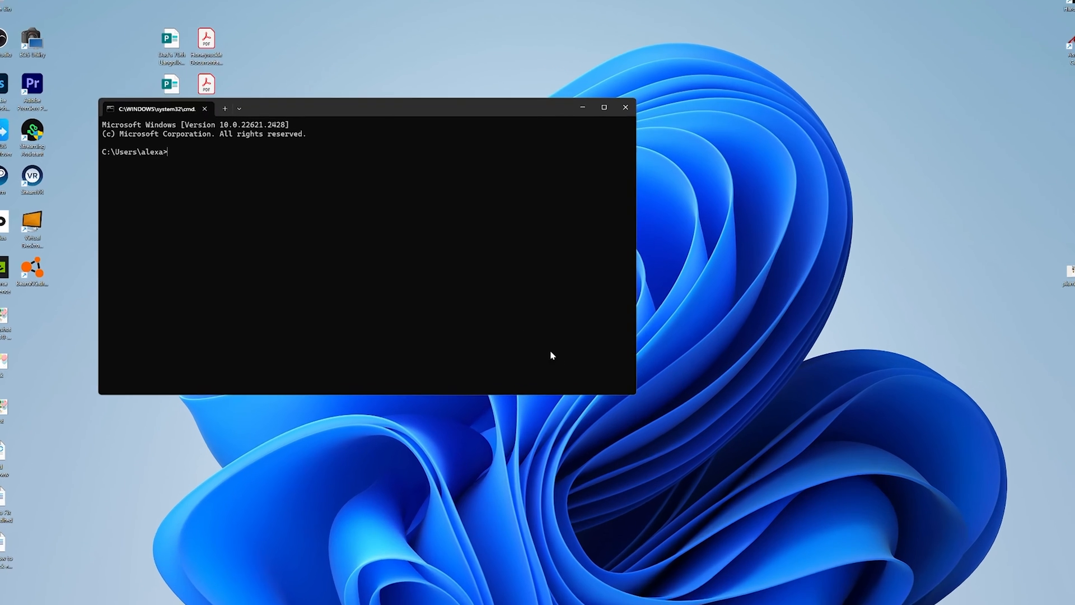
{"action": "left_click", "coordinate": [602, 107]}
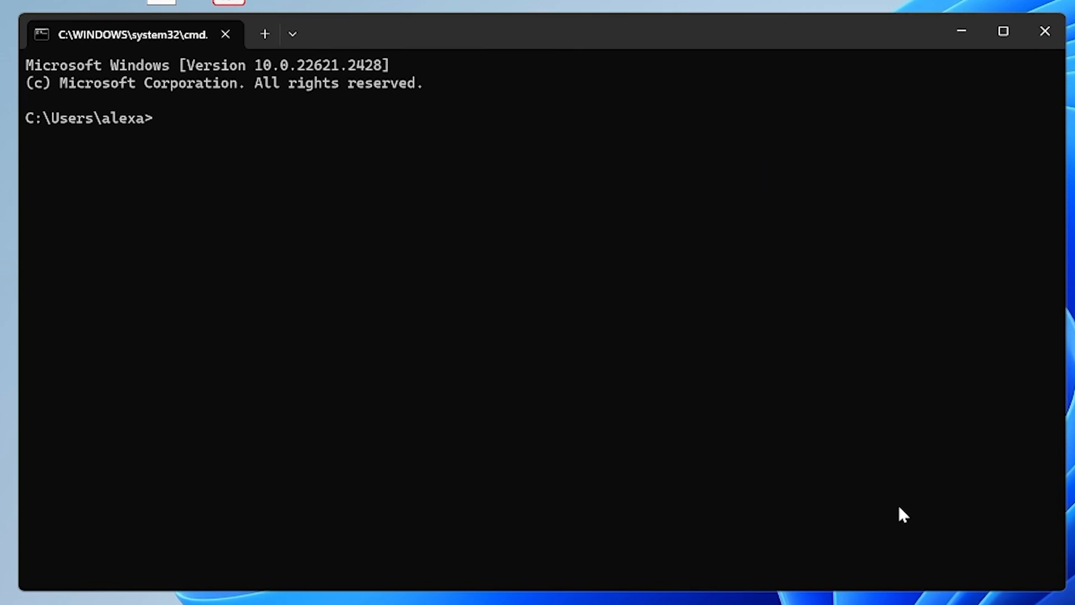
{"action": "type", "text": "shut"}
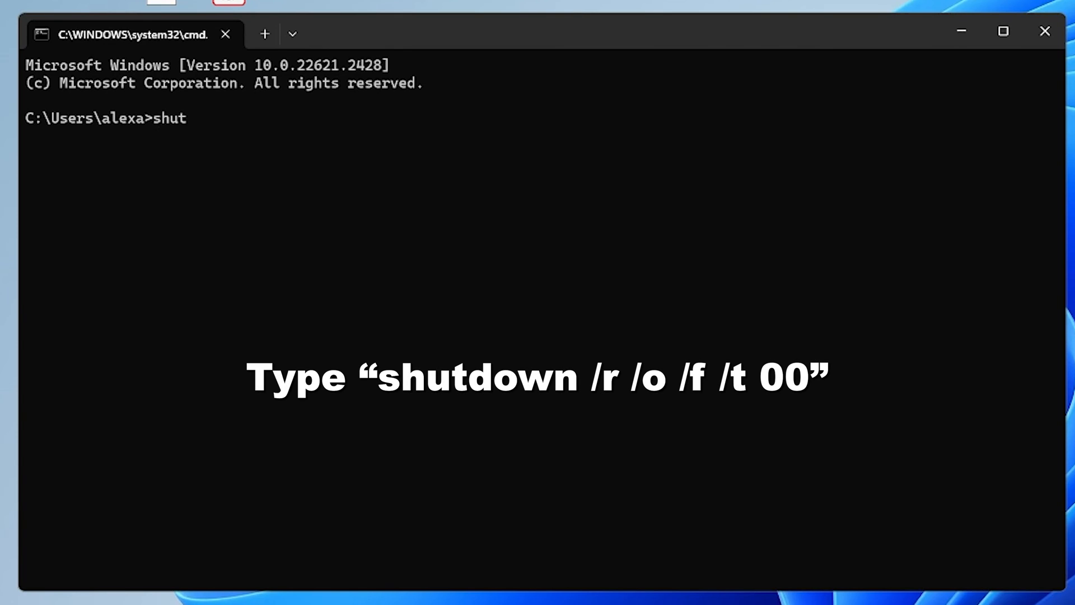
{"action": "type", "text": "down"}
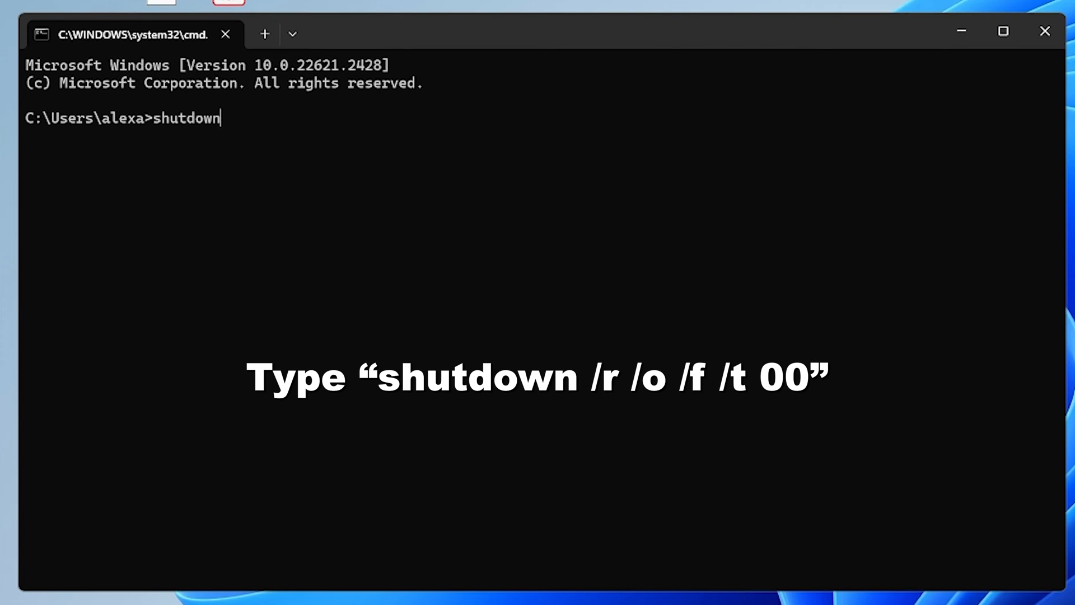
{"action": "type", "text": "/r/o/"}
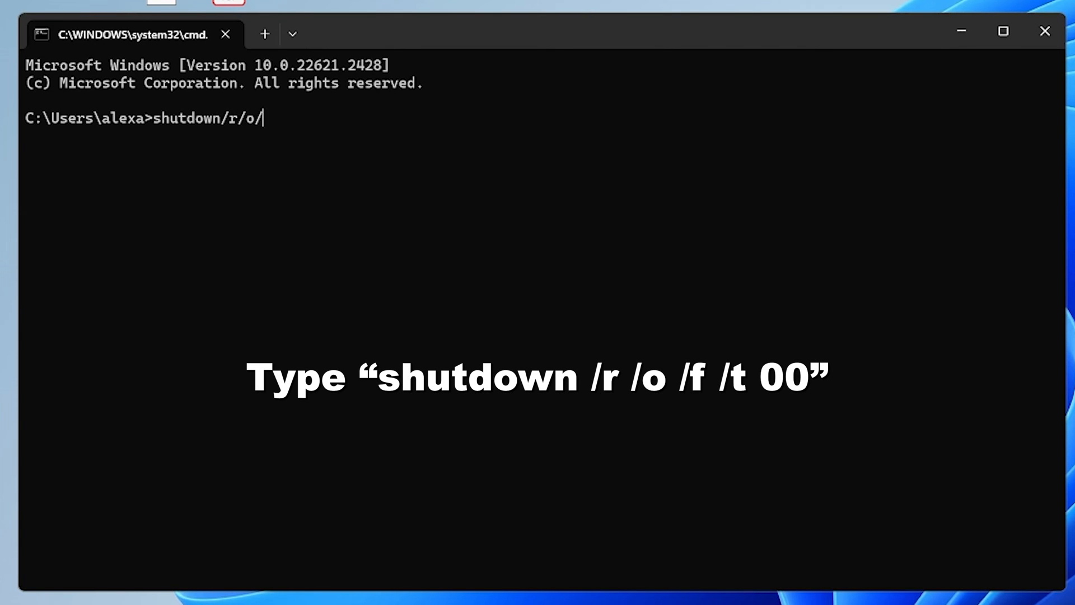
{"action": "type", "text": "/f/t00"}
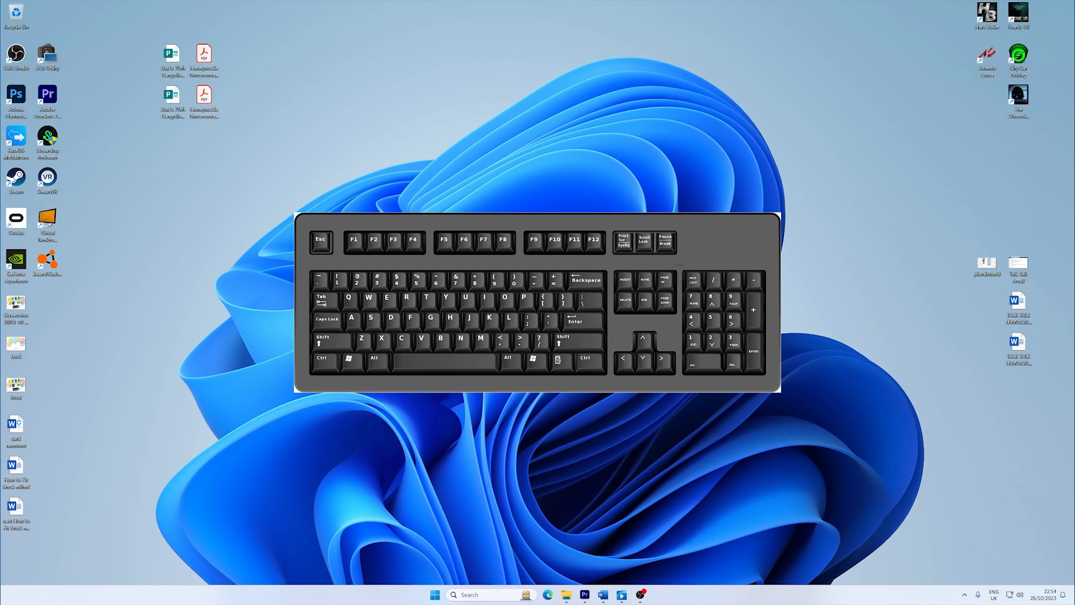
Launch Command Prompt with Windows+R and begin entering the chkdsk command
{"action": "key", "text": "win+r"}
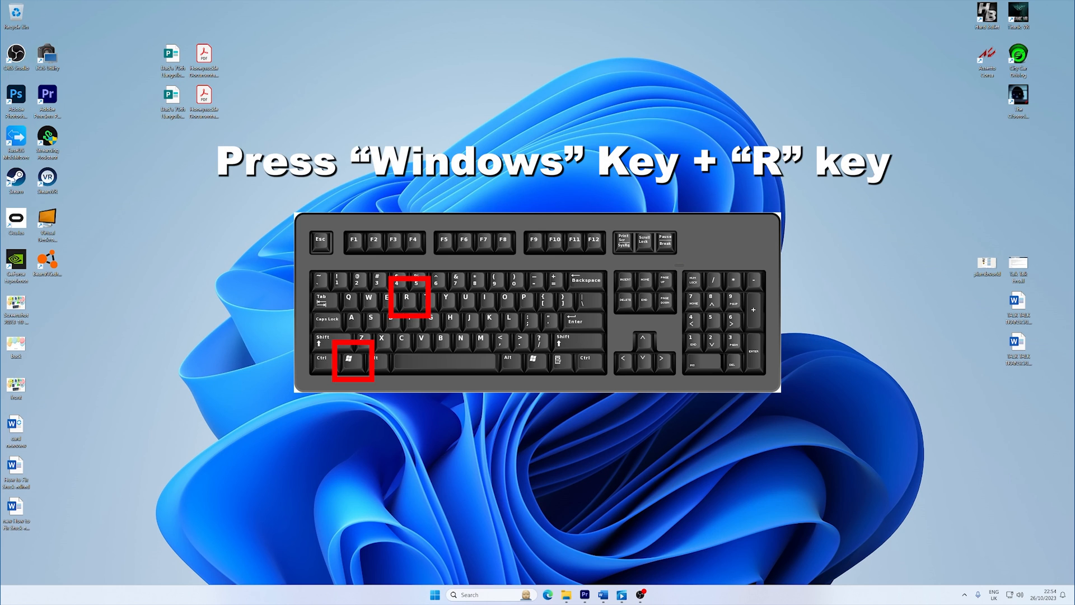
{"action": "key", "text": "win+r"}
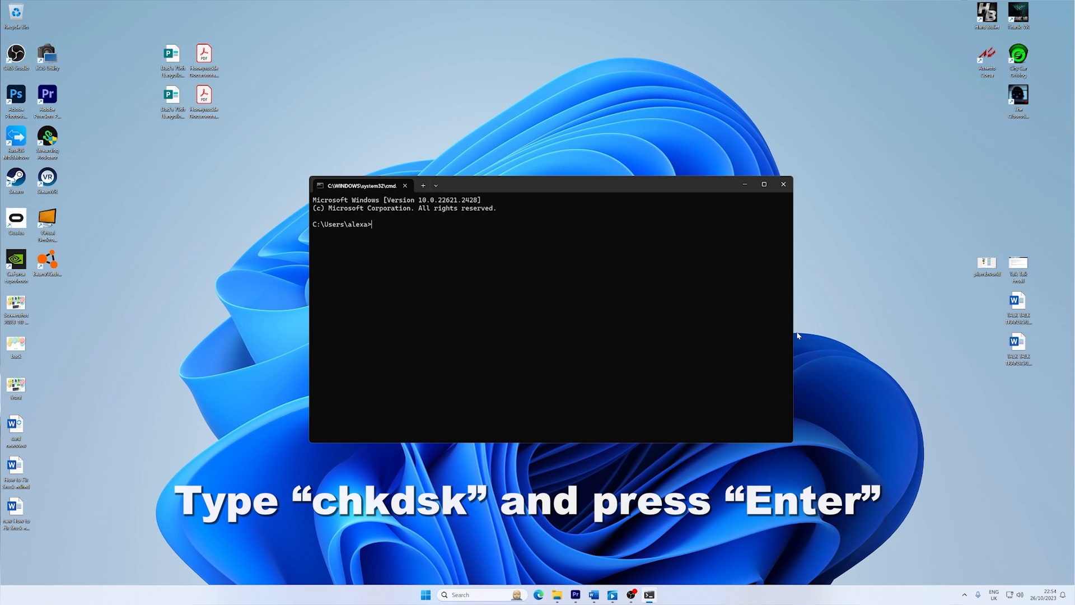
{"action": "type", "text": "ch"}
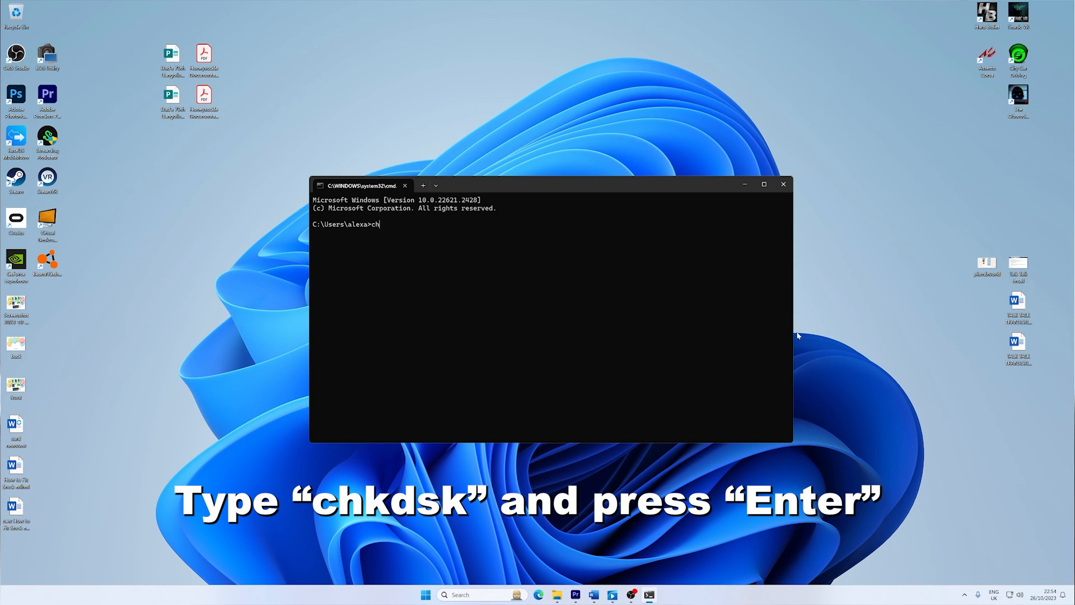
{"action": "type", "text": "kd"}
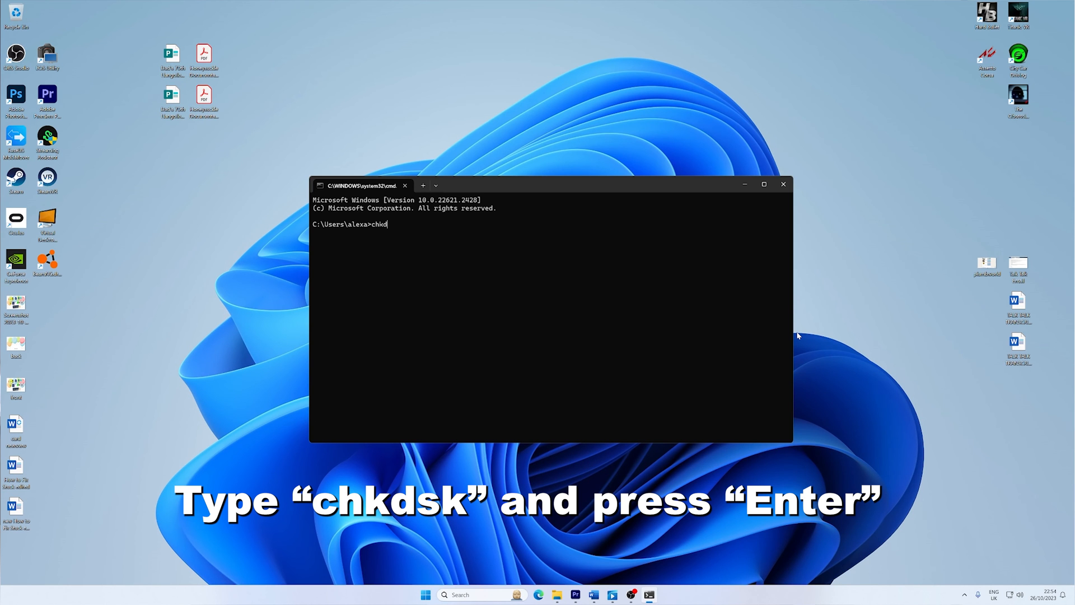